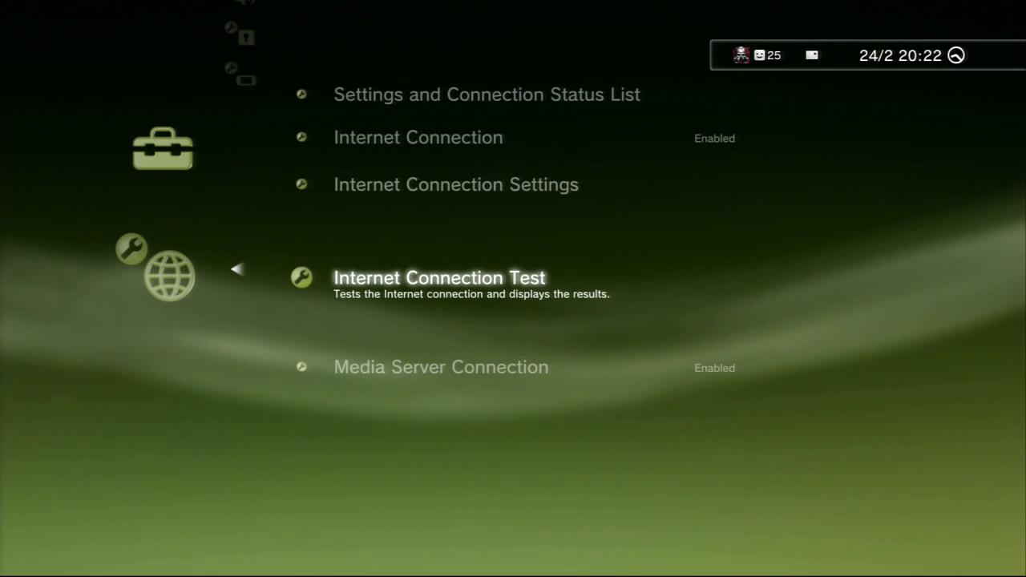
Step: Enter Internet Connection Settings to begin the manual IP setup (192.168.0.x, mask 255.255.255.0)
{"action": "key", "text": "Up"}
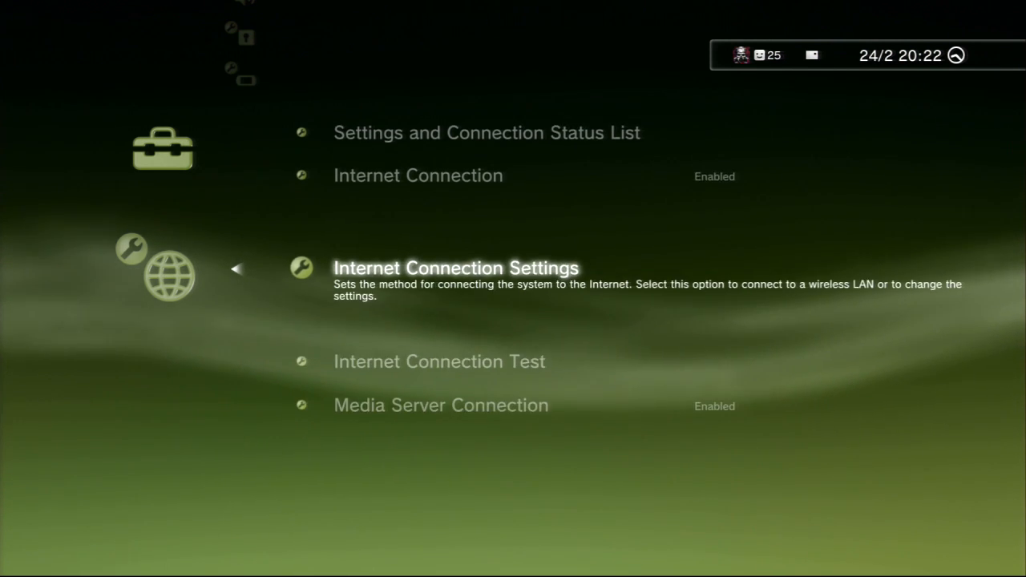
{"action": "left_click", "coordinate": [456, 268]}
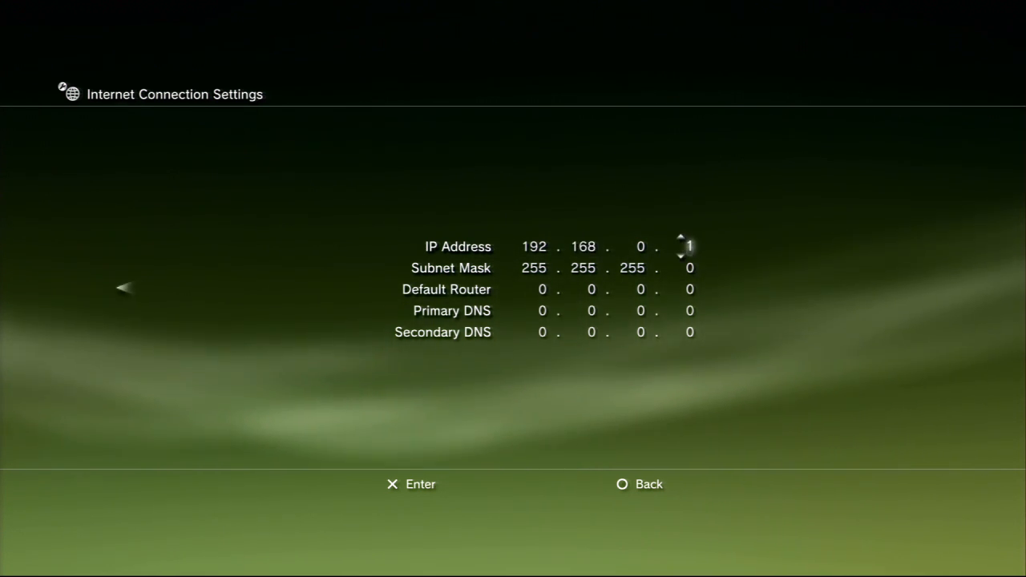
Step: Raise the IP address's last octet with the D-pad, reaching 192.168.0.2 so far
{"action": "left_click", "coordinate": [681, 238]}
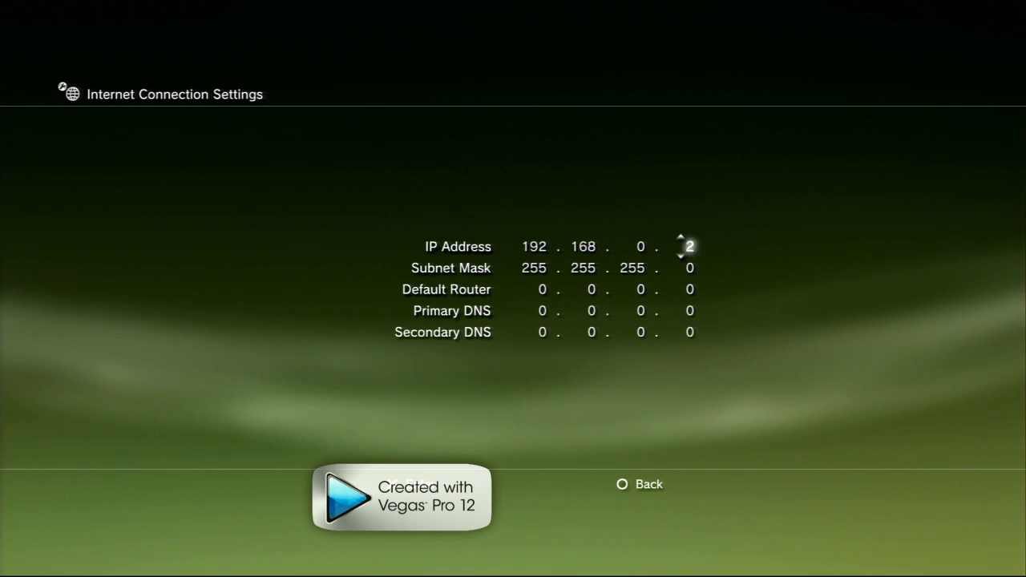
{"action": "left_click", "coordinate": [683, 255]}
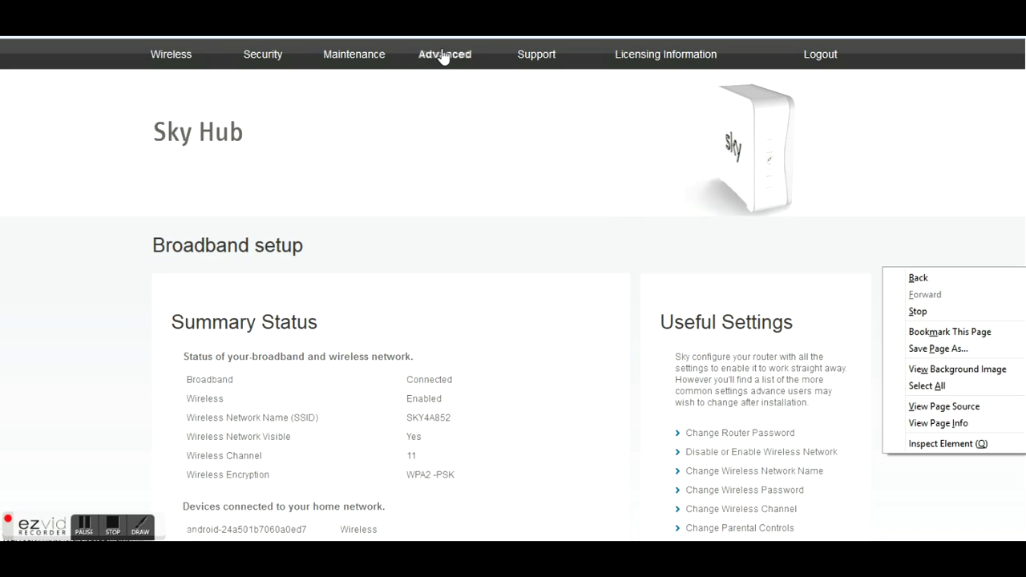
Step: Sign in to the router's Advanced settings as user 'admin' to reach WAN Setup
{"action": "left_click", "coordinate": [442, 55]}
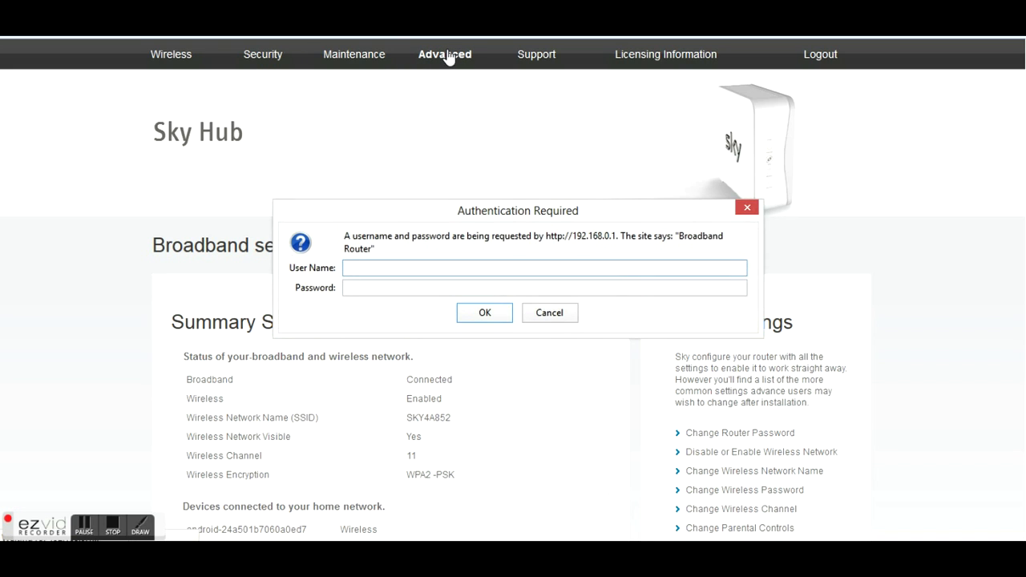
{"action": "left_click", "coordinate": [542, 267]}
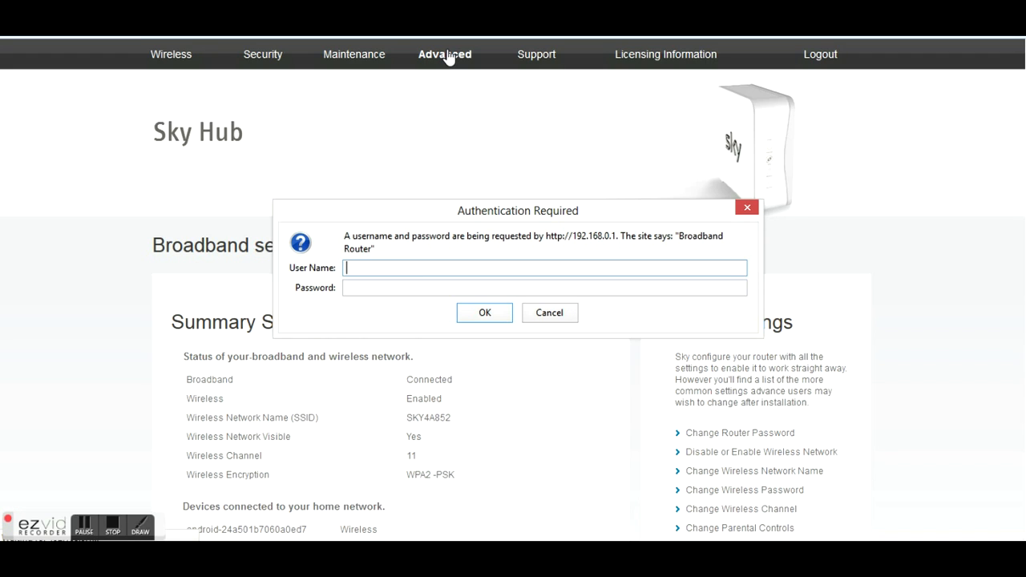
{"action": "type", "text": "a"}
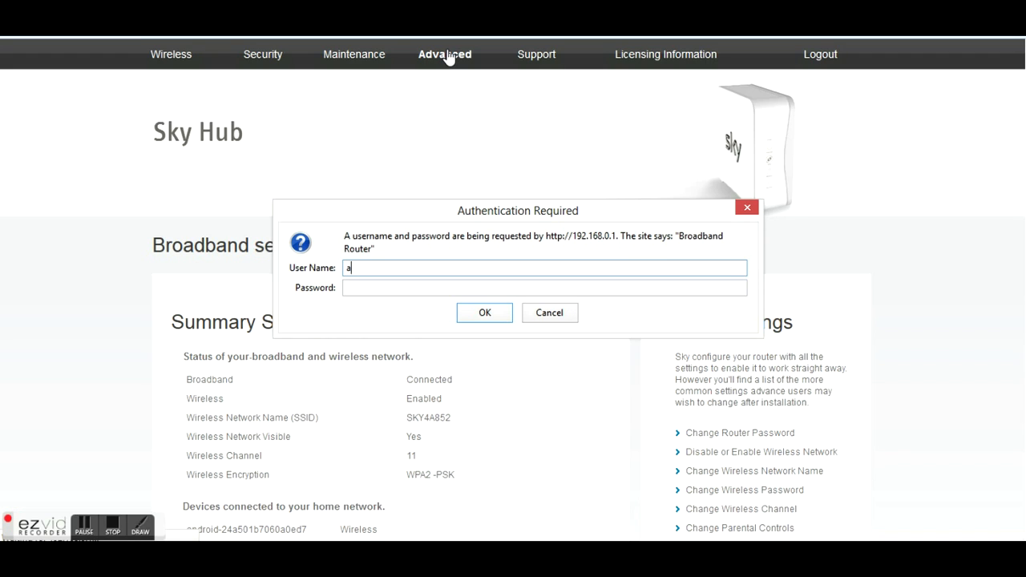
{"action": "type", "text": "dmin"}
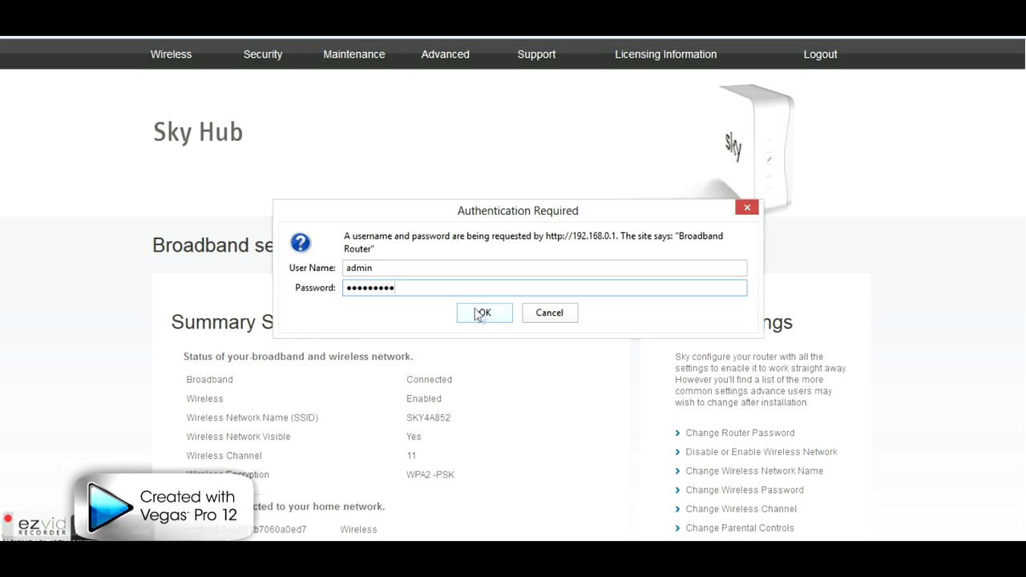
{"action": "left_click", "coordinate": [484, 313]}
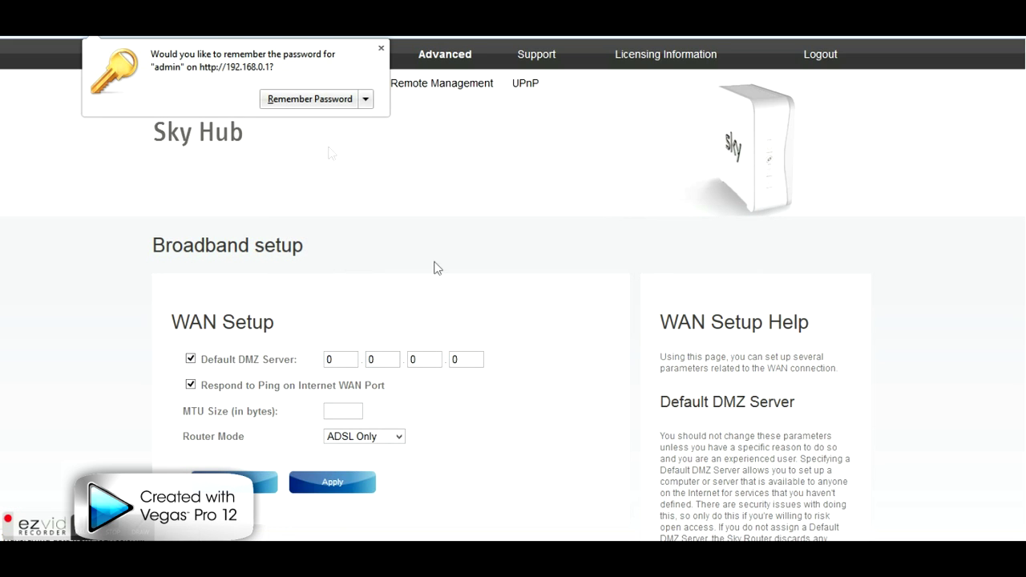
{"action": "mouse_move", "coordinate": [375, 62]}
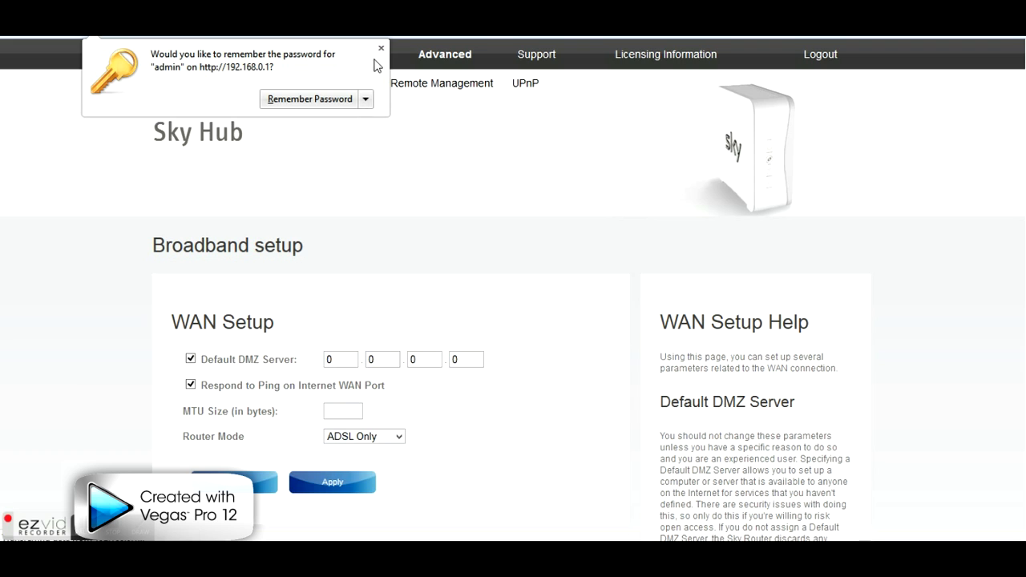
Step: Dismiss the password prompt and fill the Default DMZ Server as 192.168.0.93
{"action": "left_click", "coordinate": [378, 46]}
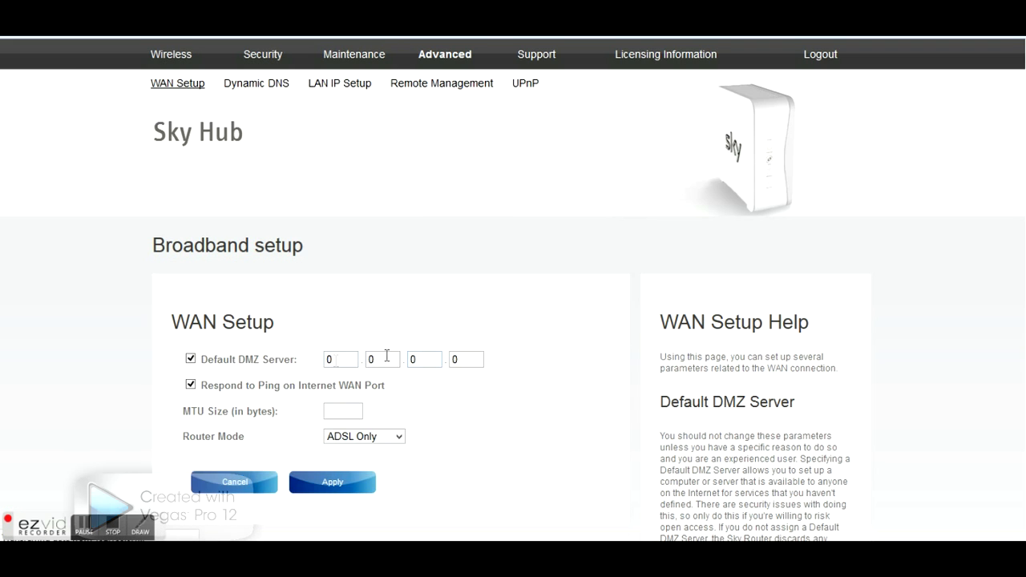
{"action": "left_click", "coordinate": [340, 359]}
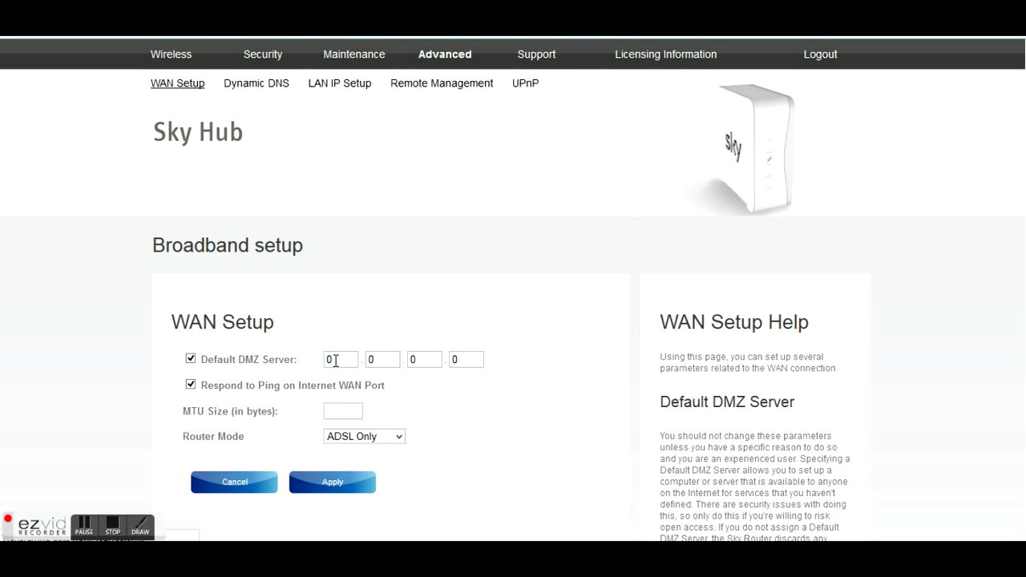
{"action": "type", "text": "1"}
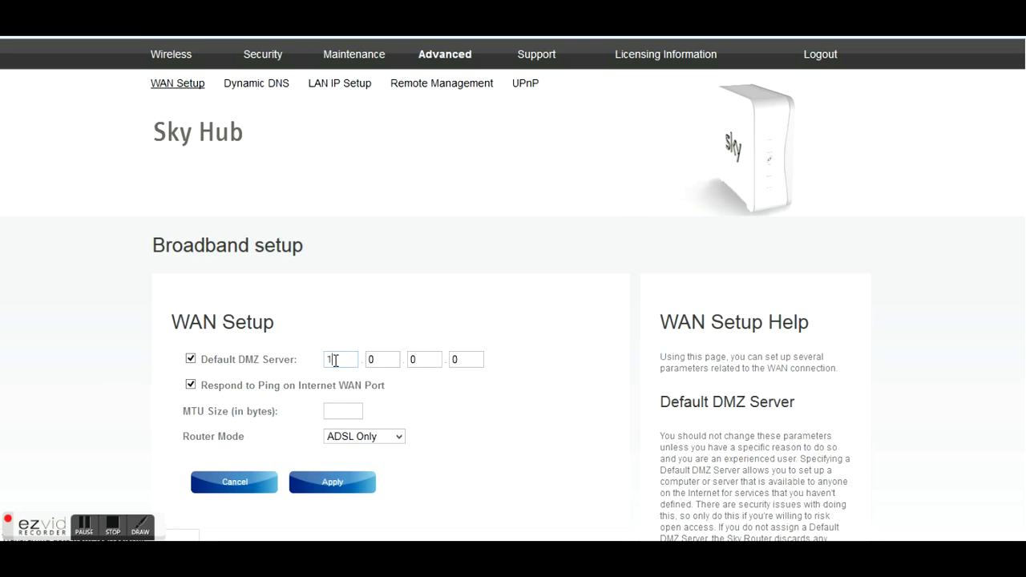
{"action": "type", "text": "92"}
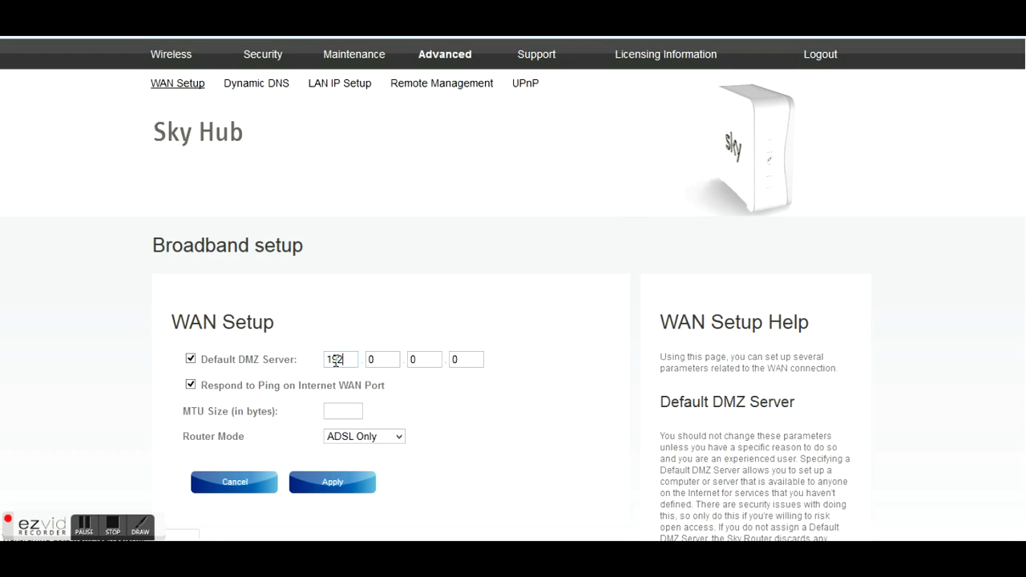
{"action": "left_click", "coordinate": [381, 359]}
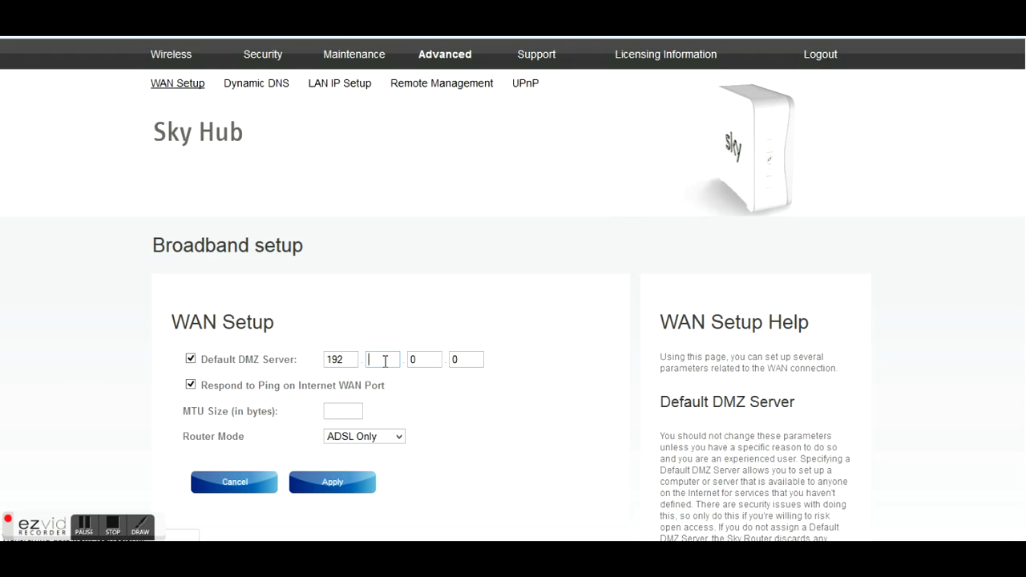
{"action": "type", "text": "1"}
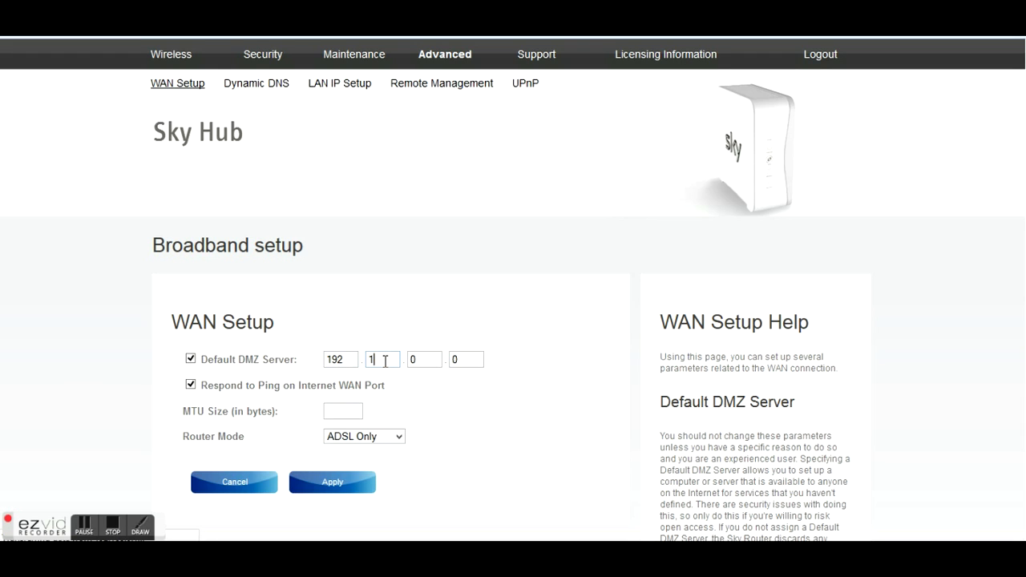
{"action": "type", "text": "68"}
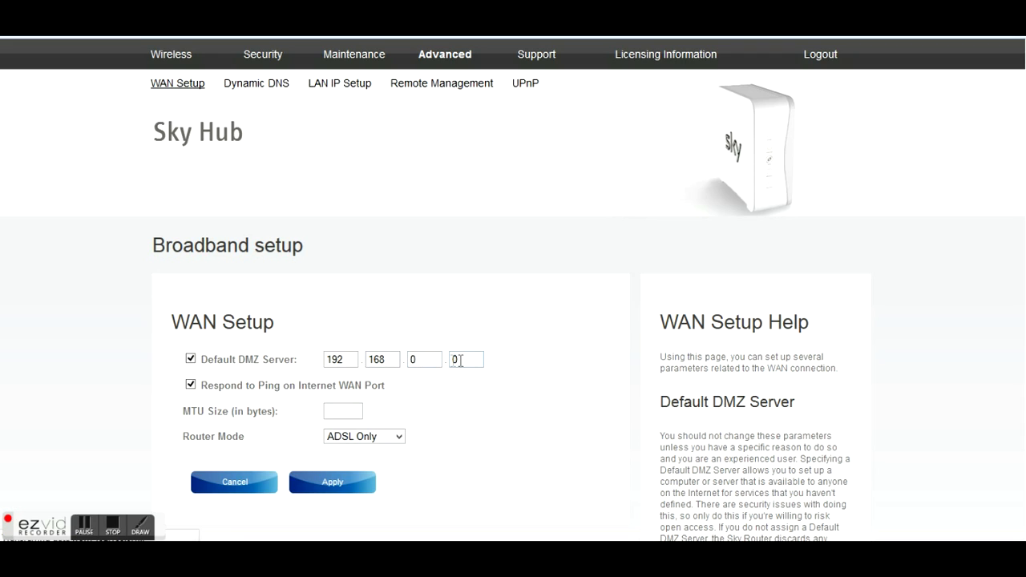
{"action": "type", "text": "9"}
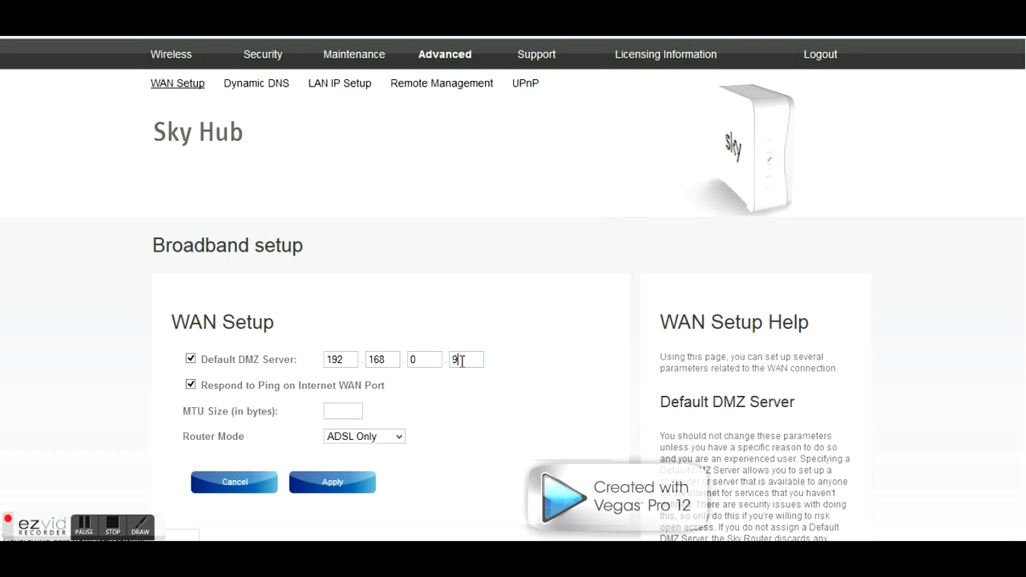
{"action": "type", "text": "3"}
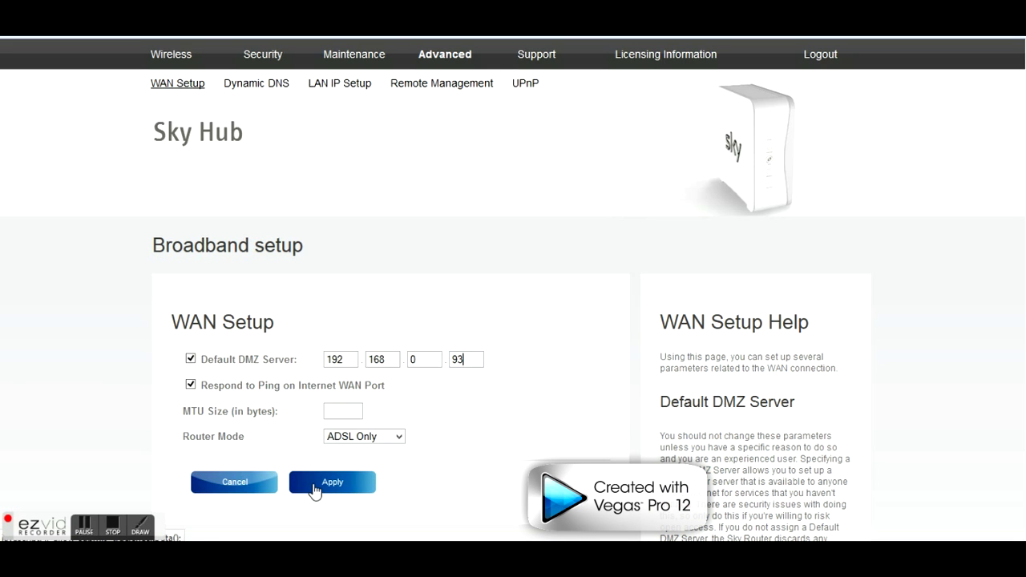
Step: Set Router Mode to Auto, acknowledge the MTU warning and keep MTU 1500
{"action": "left_click", "coordinate": [362, 436]}
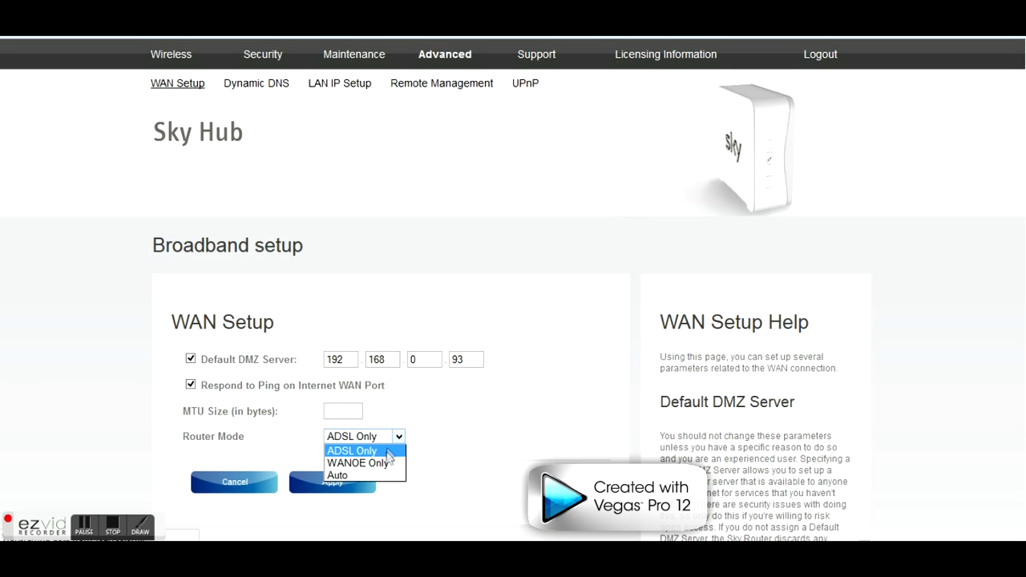
{"action": "mouse_move", "coordinate": [372, 474]}
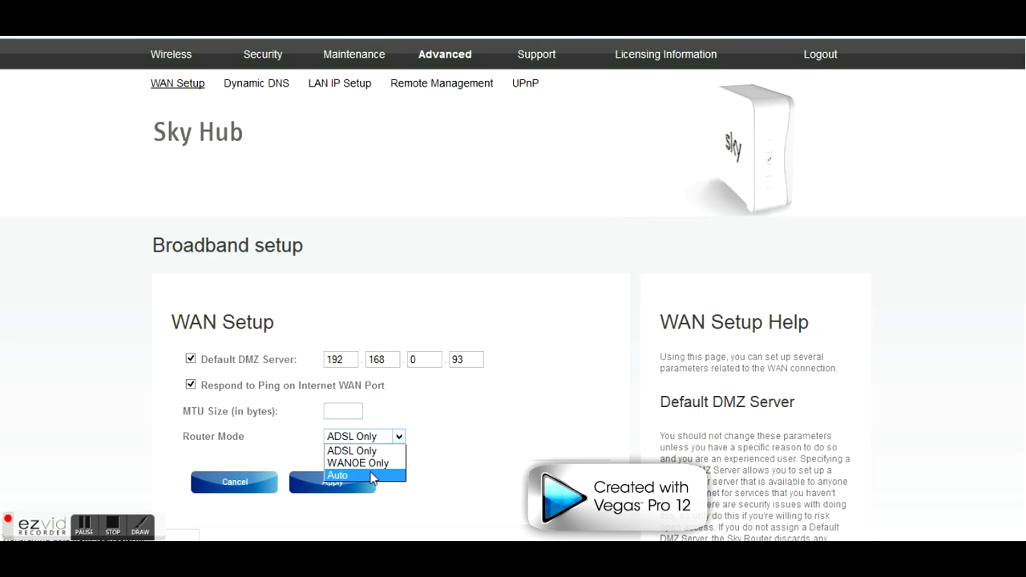
{"action": "left_click", "coordinate": [332, 481]}
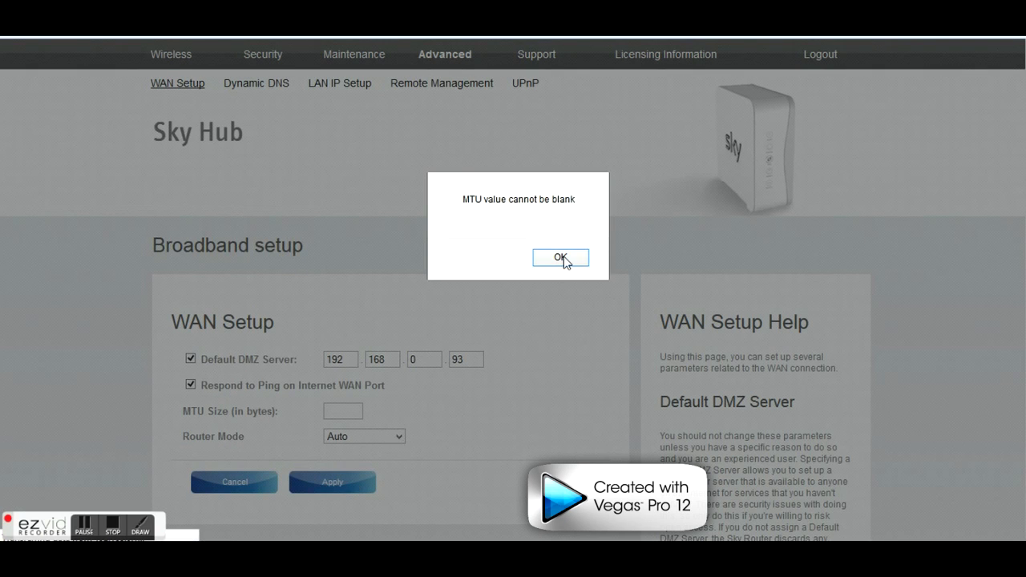
{"action": "left_click", "coordinate": [561, 257]}
{"action": "type", "text": "1500"}
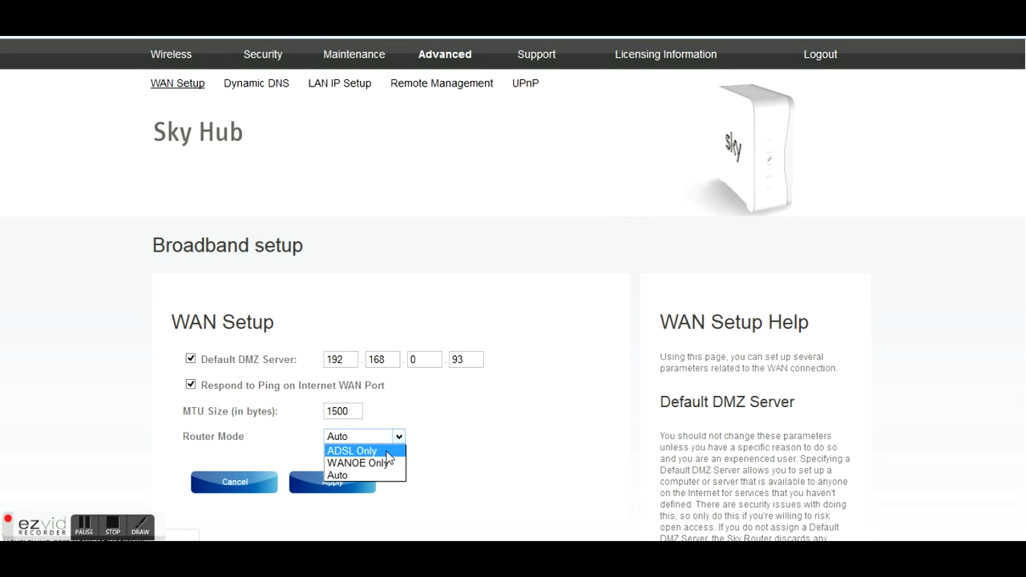
{"action": "left_click", "coordinate": [337, 474]}
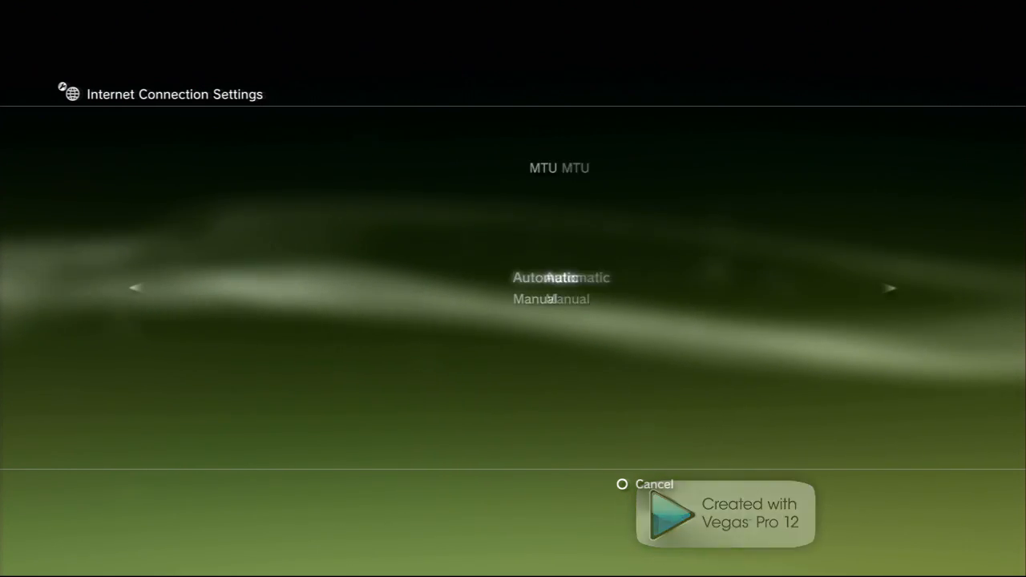
Step: Keep MTU on Automatic, save the settings and launch Test Connection
{"action": "left_click", "coordinate": [891, 288]}
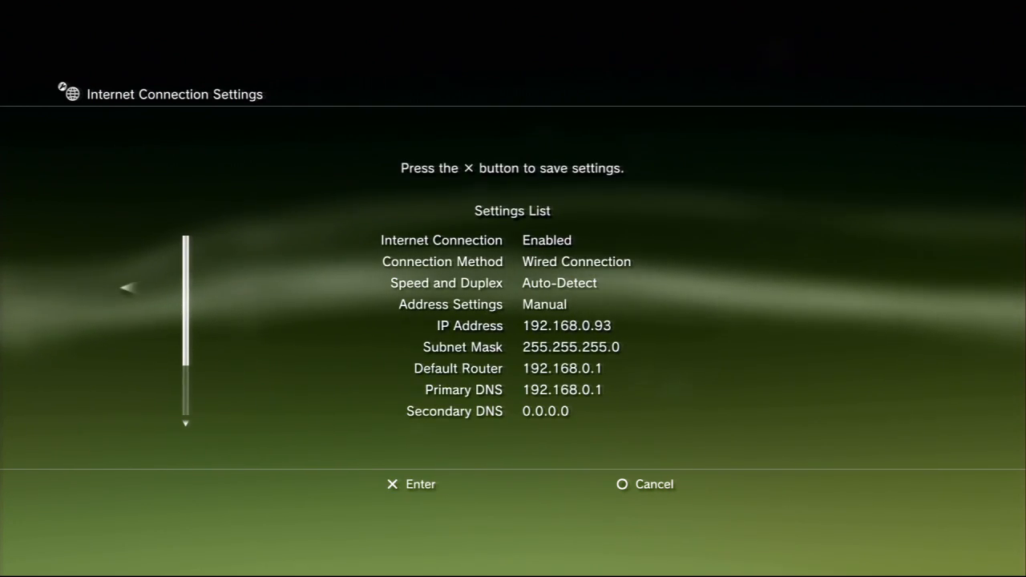
{"action": "key", "text": "Enter"}
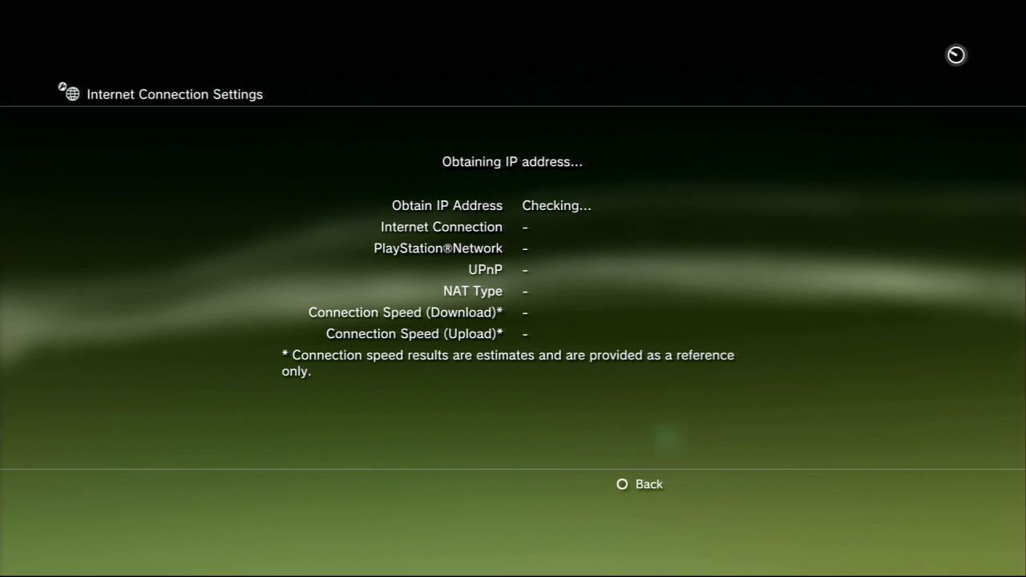